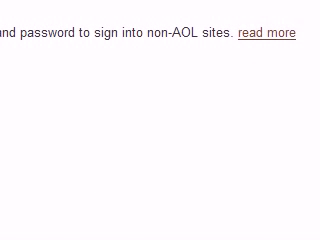
Download the Pligg beta package with wget from the SourceForge URL, then list the directory with ls -a
scroll(down, 3)
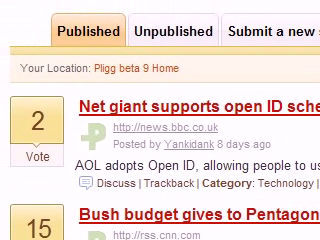
scroll(down, 3)
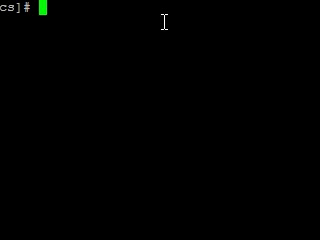
text(wget)
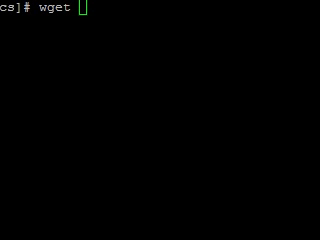
text(http://surfnet.dl.sourceforge.)
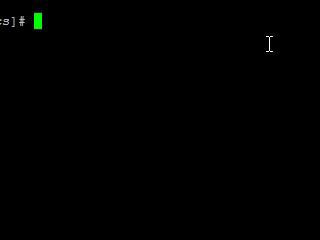
text(ls -a)
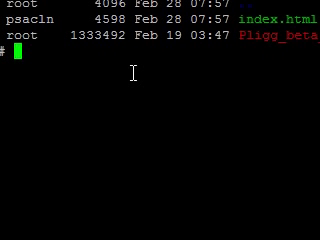
Extract Pligg_beta_9.1.zip with unzip into the current directory
text(unz)
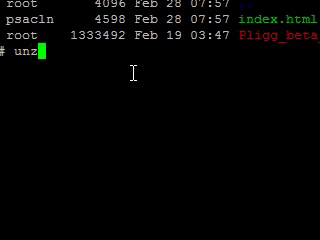
text(ip)
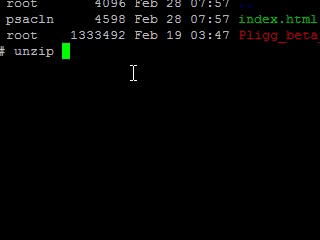
text(Pligg_beta_9.1.zip)
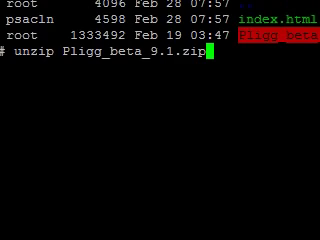
key(Return)
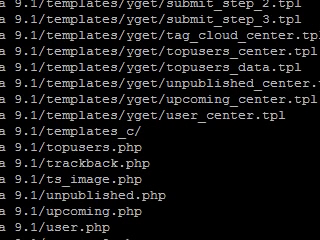
List all files in the directory with ls -a to see the extracted folder
scroll(down, 3)
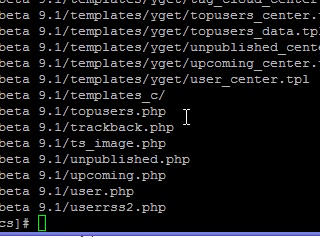
text(ls -a)
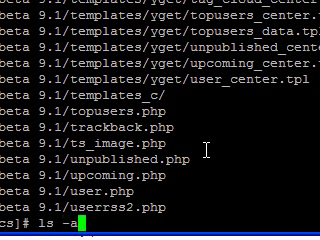
key(Return)
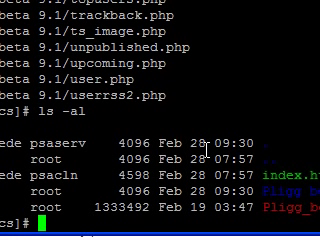
Rename the "Pligg beta 9.1" folder to pligg with mv
text(mv)
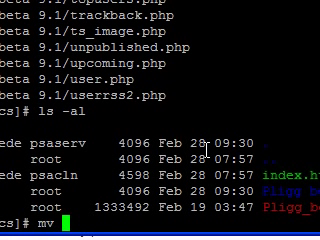
text(")
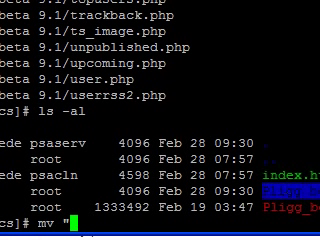
text(Pligg beta 9.1)
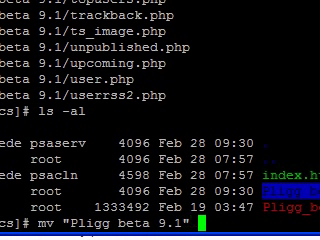
text(pligg)
text(ls -al)
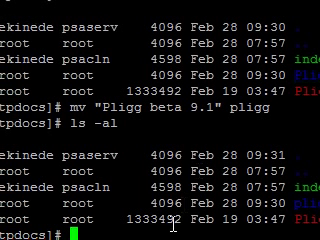
Recursively chown the pligg folder to user ekinede and group psacln
text(chow)
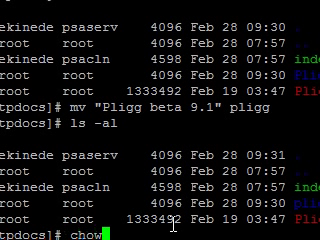
text(-R)
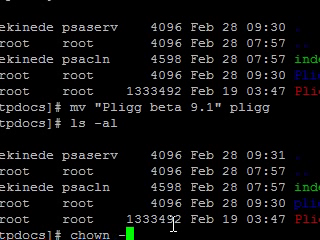
text(R)
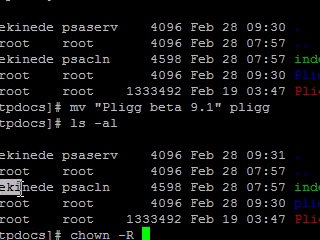
text(ekinede:)
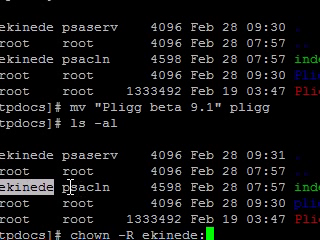
text(psacln)
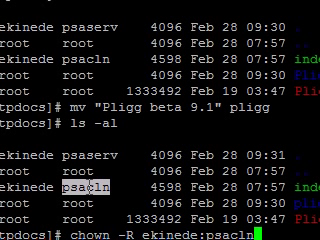
text(pli)
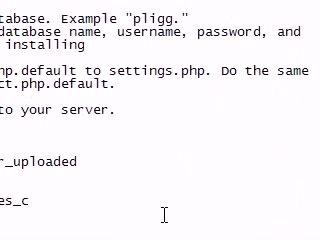
Scroll the Pligg readme down to its installation instructions
scroll(down, 3)
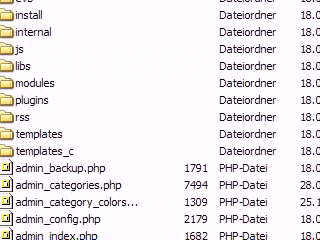
Scroll through the Pligg folder contents toward README.txt
scroll(down, 3)
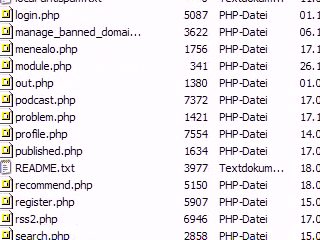
scroll(down, 3)
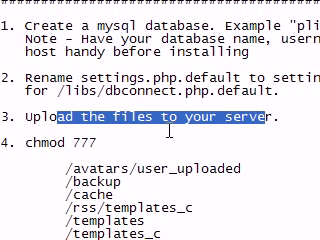
scroll(down, 3)
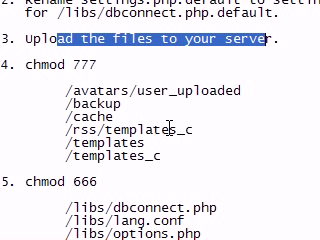
mouse_move(48, 96)
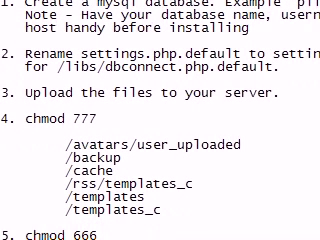
scroll(down, 3)
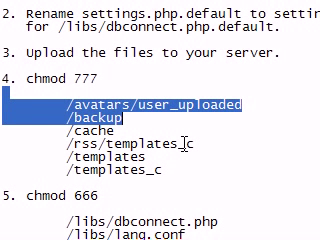
scroll(down, 3)
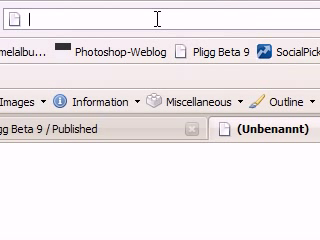
text(w)
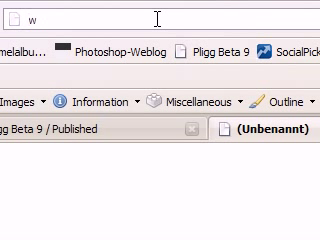
text(ww.ekin)
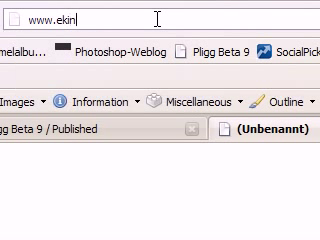
text(e.de)
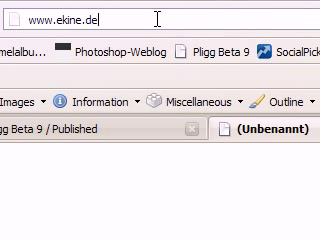
text(/)
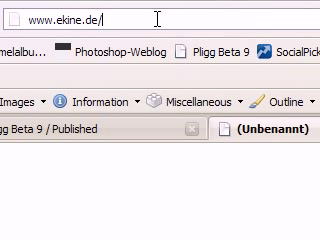
text(install/)
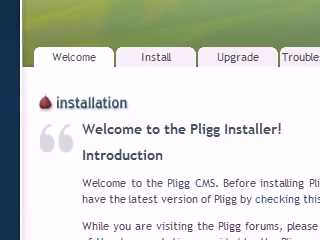
Scroll down the installer page to the MySQL database settings form with localhost and pligg_ prefix
scroll(down, 3)
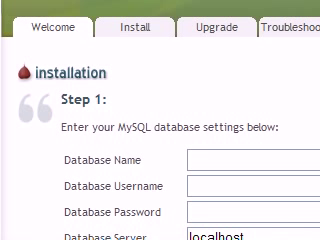
scroll(down, 3)
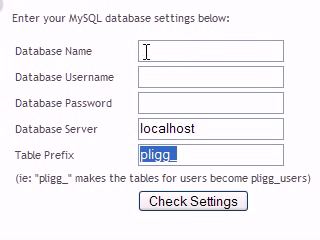
mouse_move(240, 148)
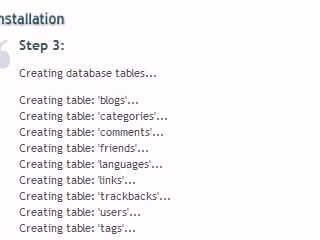
Scroll through Step 3 output to the 'Tables were created successfully' message and to-do list
scroll(down, 3)
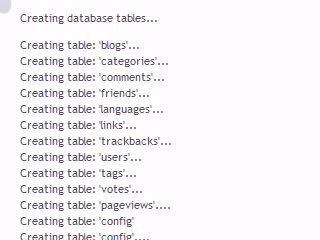
scroll(down, 3)
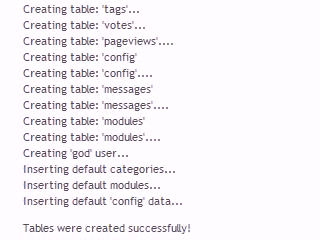
scroll(down, 3)
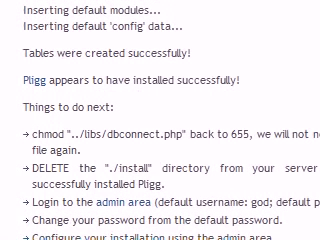
scroll(down, 3)
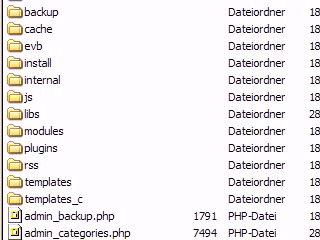
scroll(down, 3)
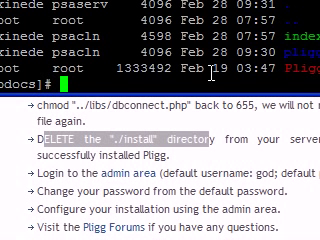
Change into the pligg directory and review its file listing
text(c)
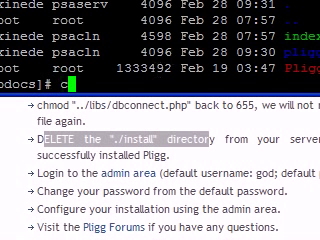
text(d)
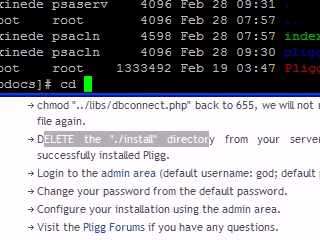
text(plig)
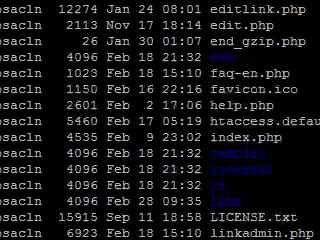
scroll(down, 3)
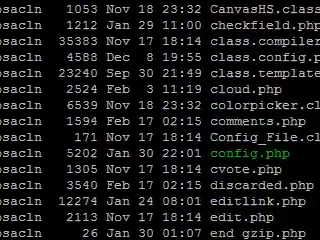
scroll(down, 3)
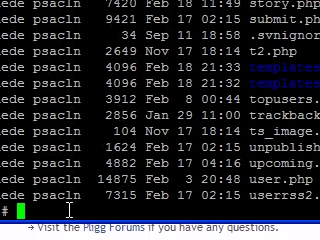
Remove the install directory with rm -rf
text(rm)
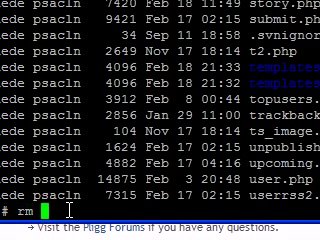
text(-rf)
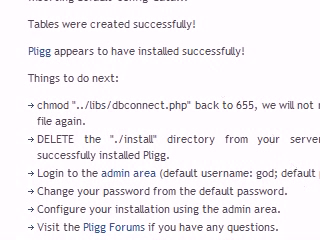
scroll(down, 3)
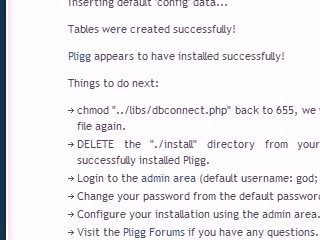